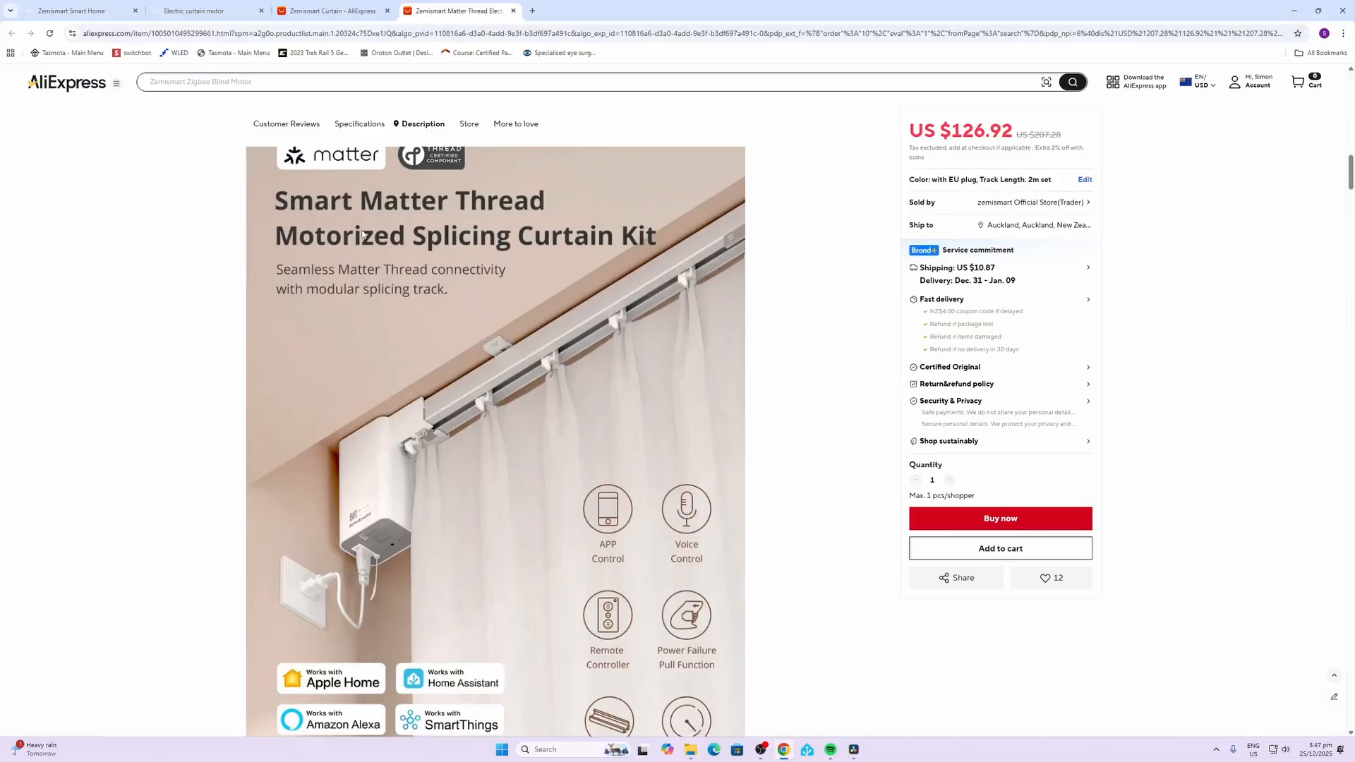
mouse_move(894, 395)
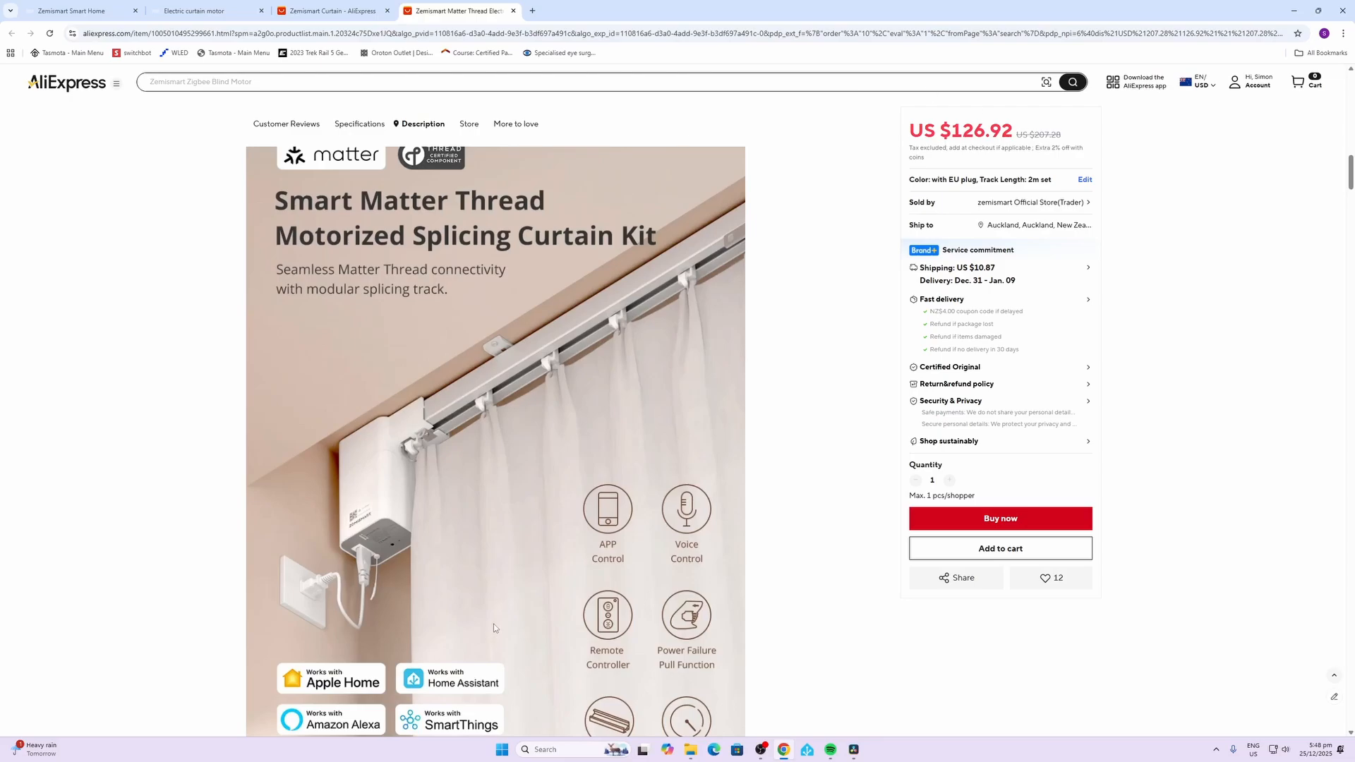
mouse_move(392, 206)
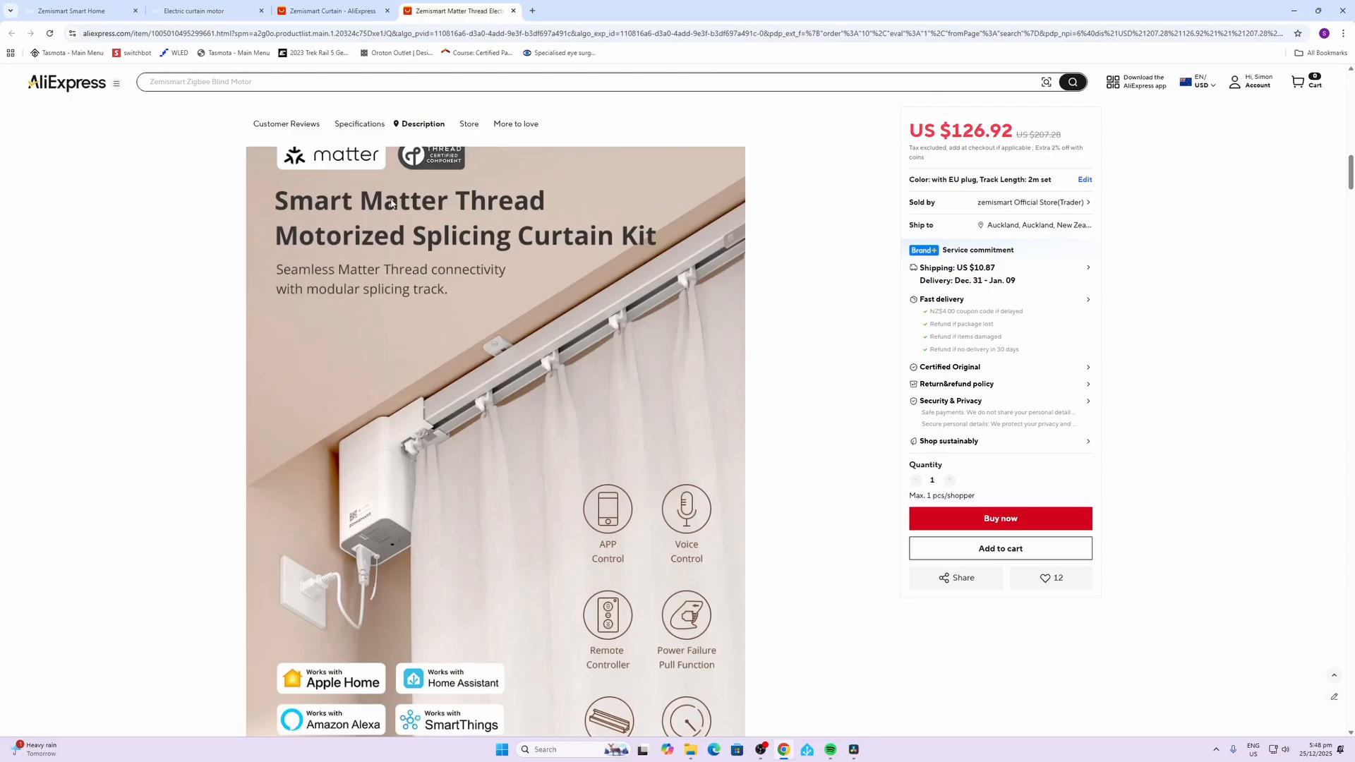
mouse_move(548, 192)
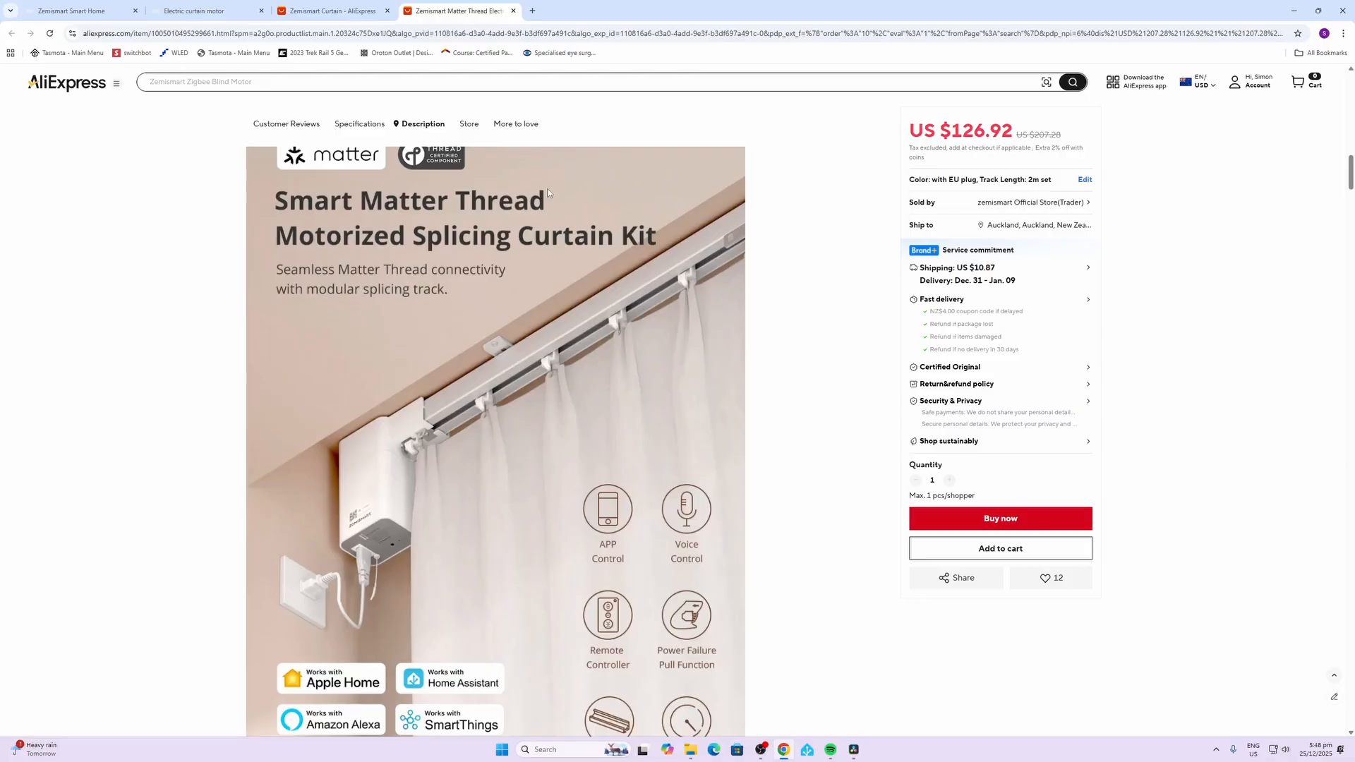
mouse_move(539, 257)
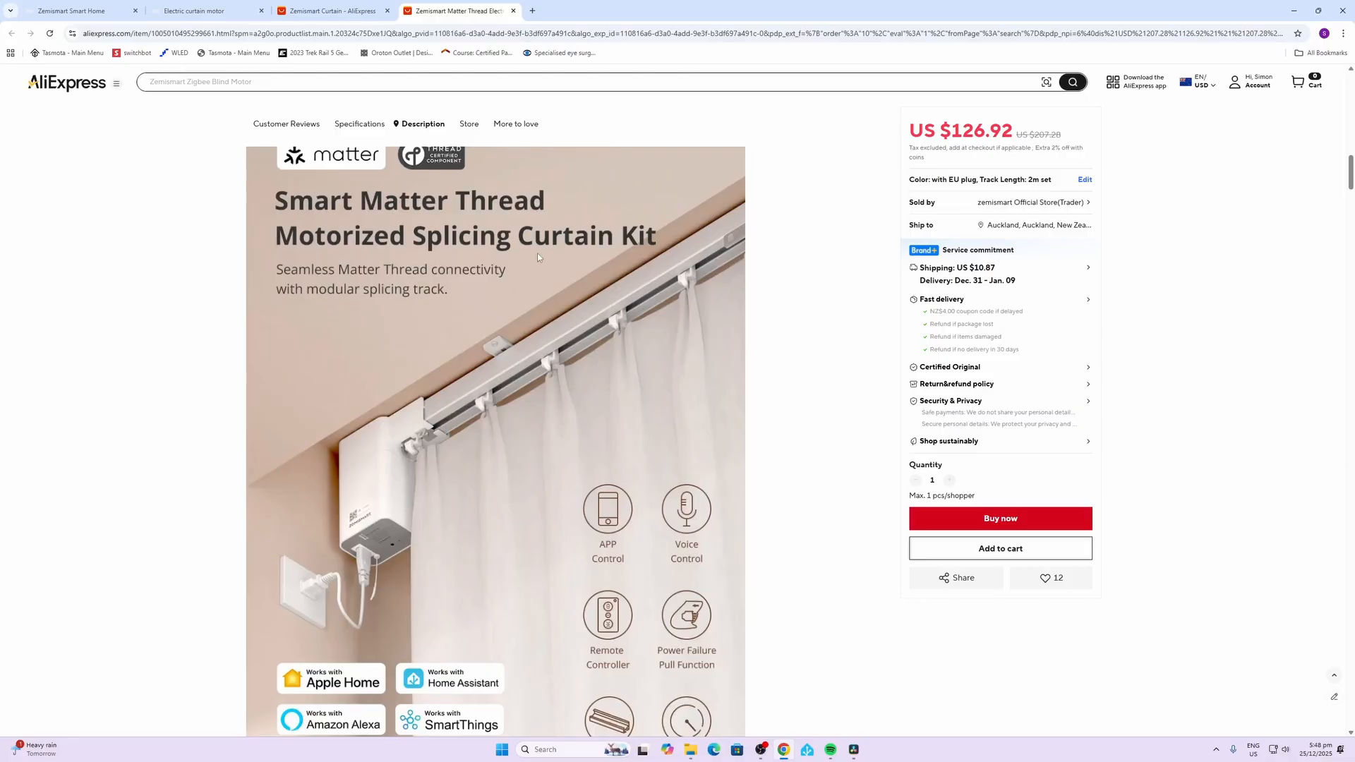
mouse_move(502, 511)
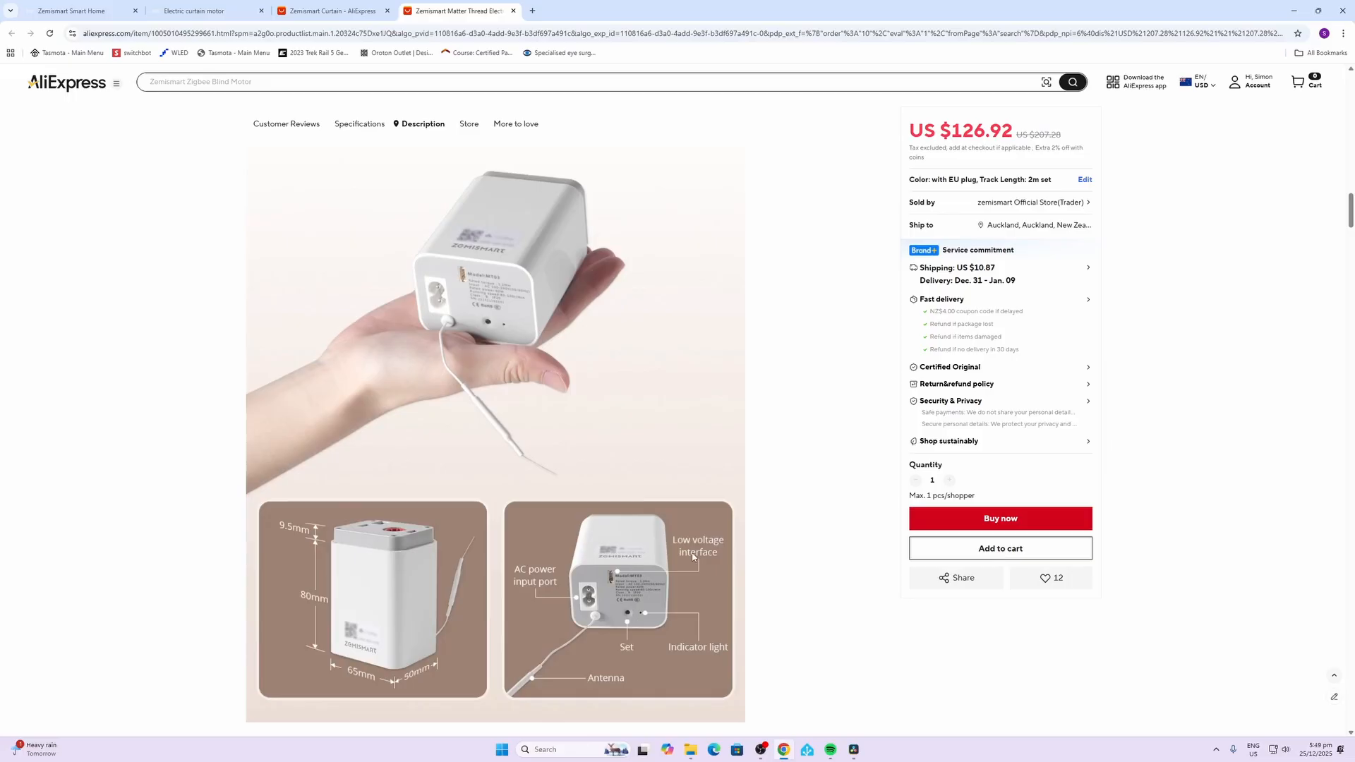
mouse_move(610, 585)
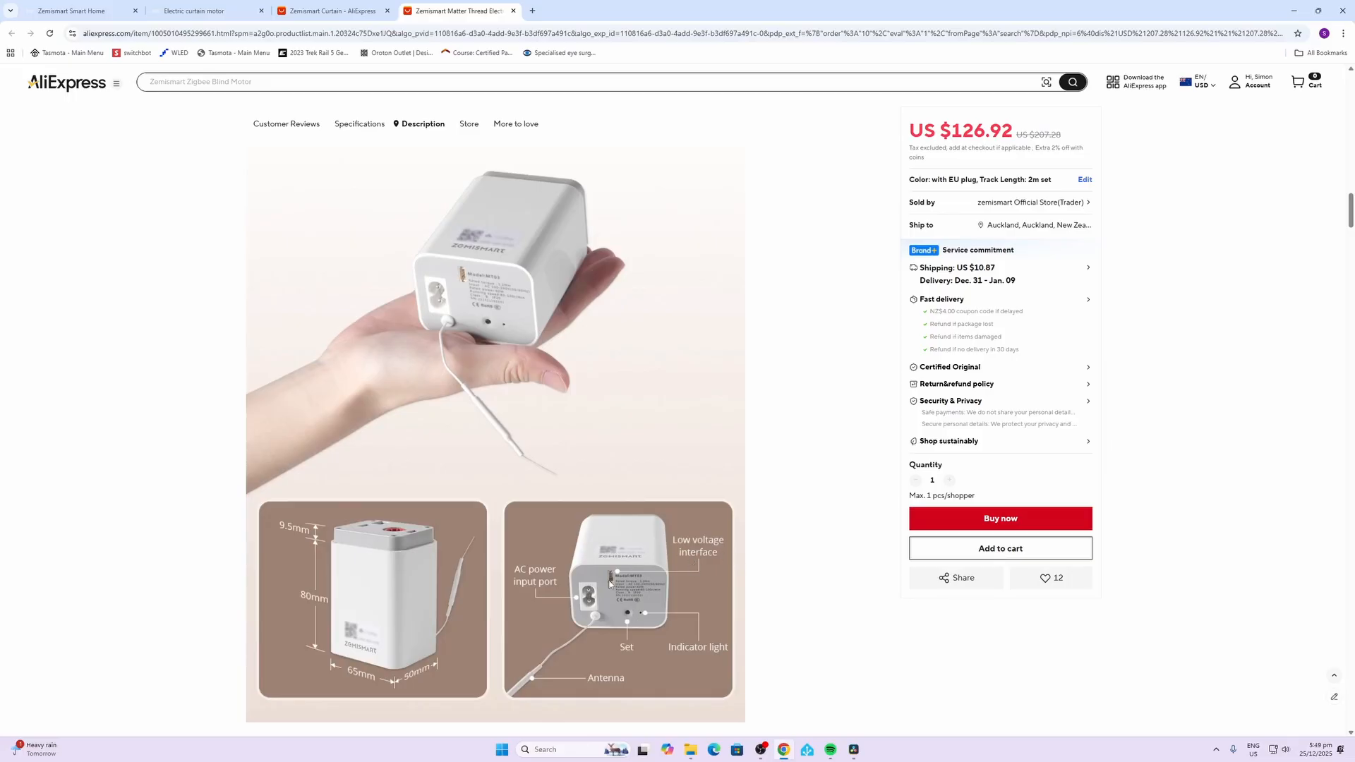
scroll("down", 3)
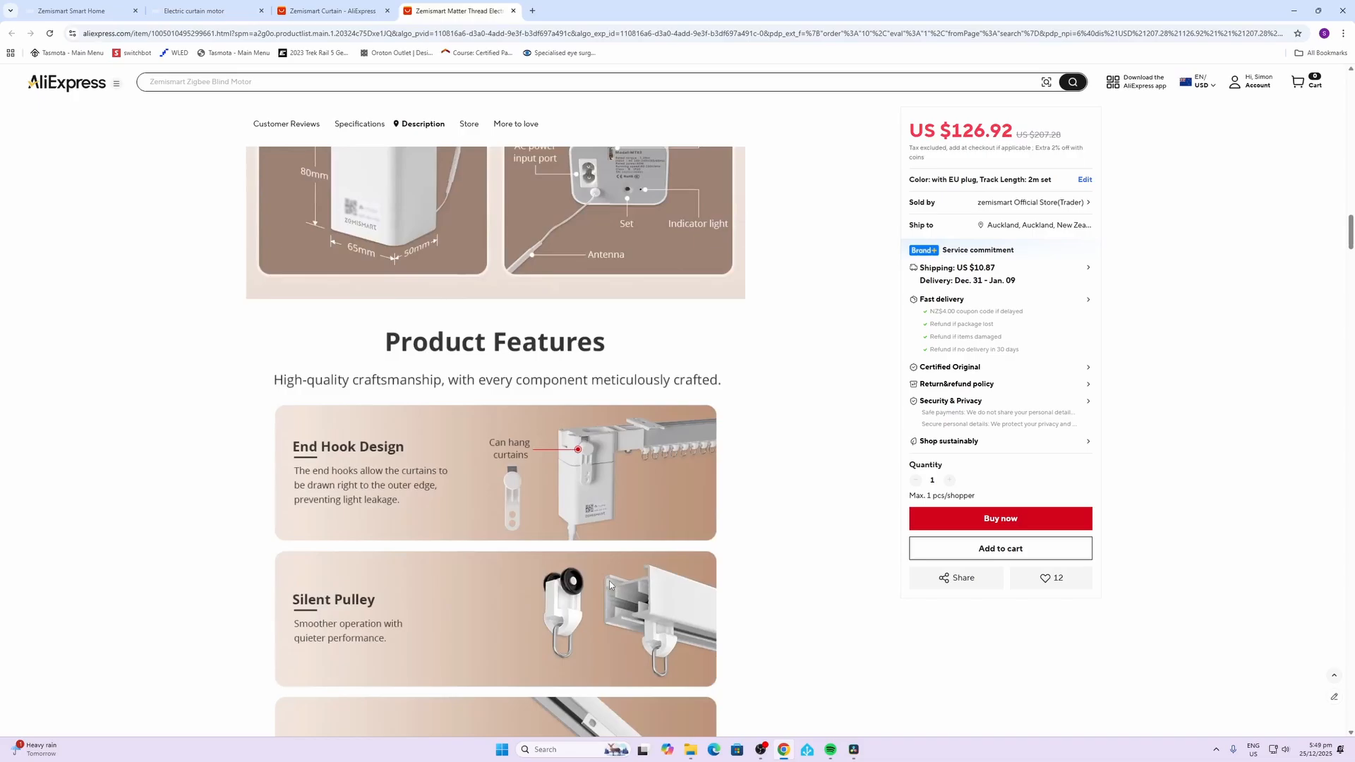
scroll("down", 3)
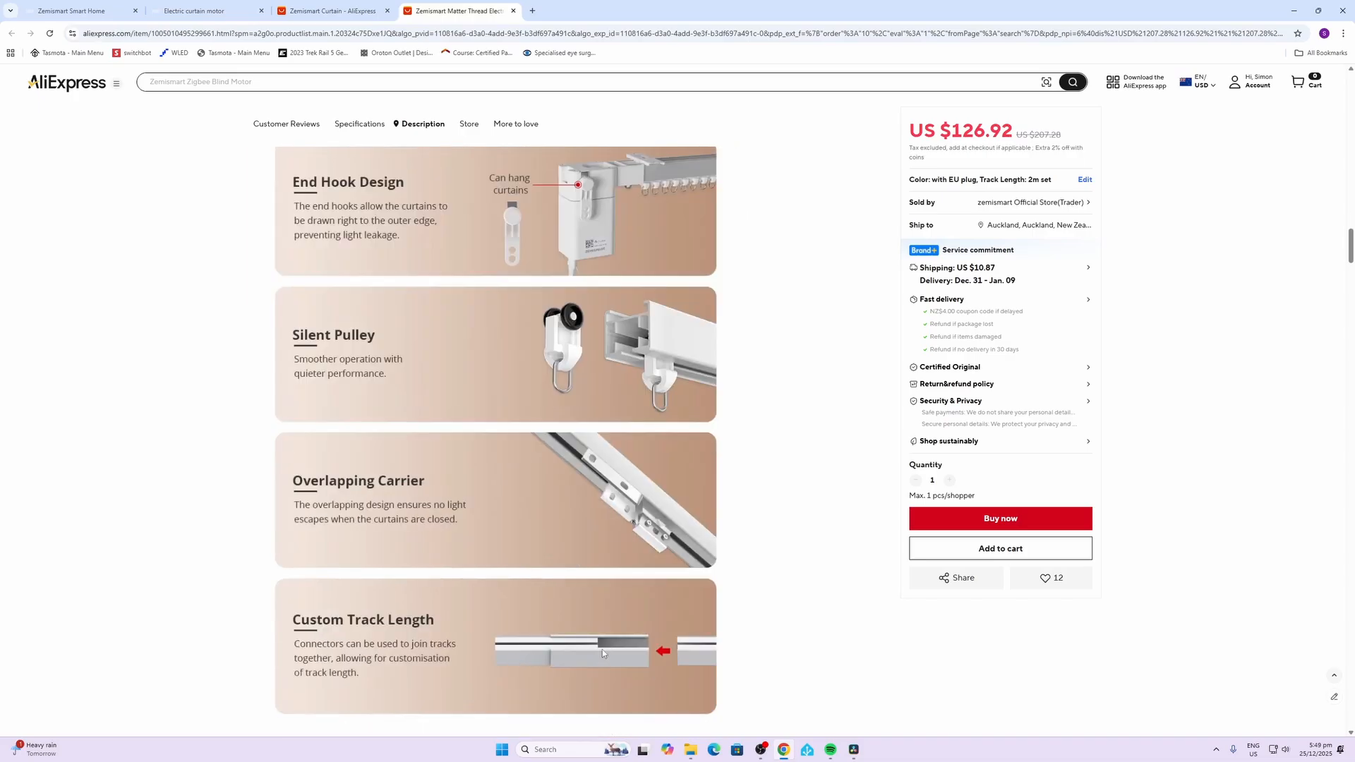
mouse_move(601, 662)
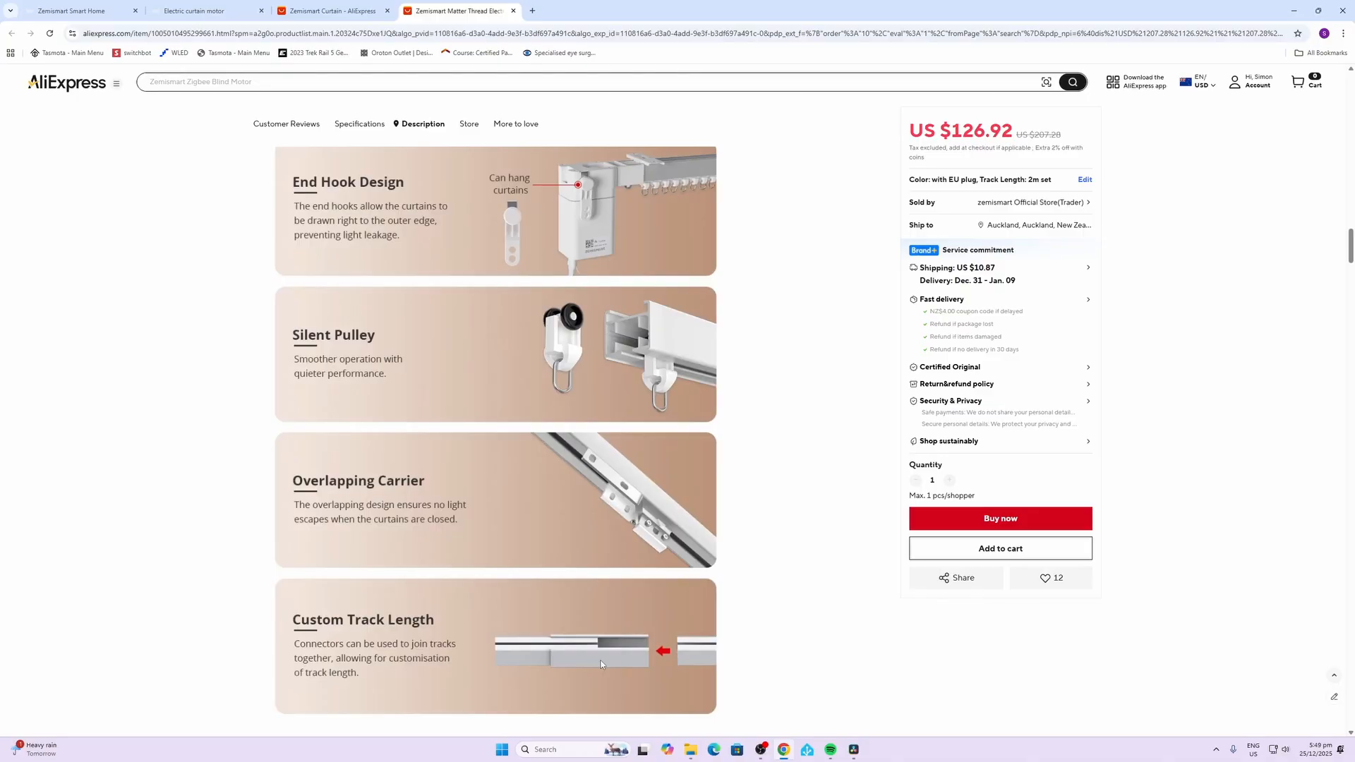
scroll("down", 3)
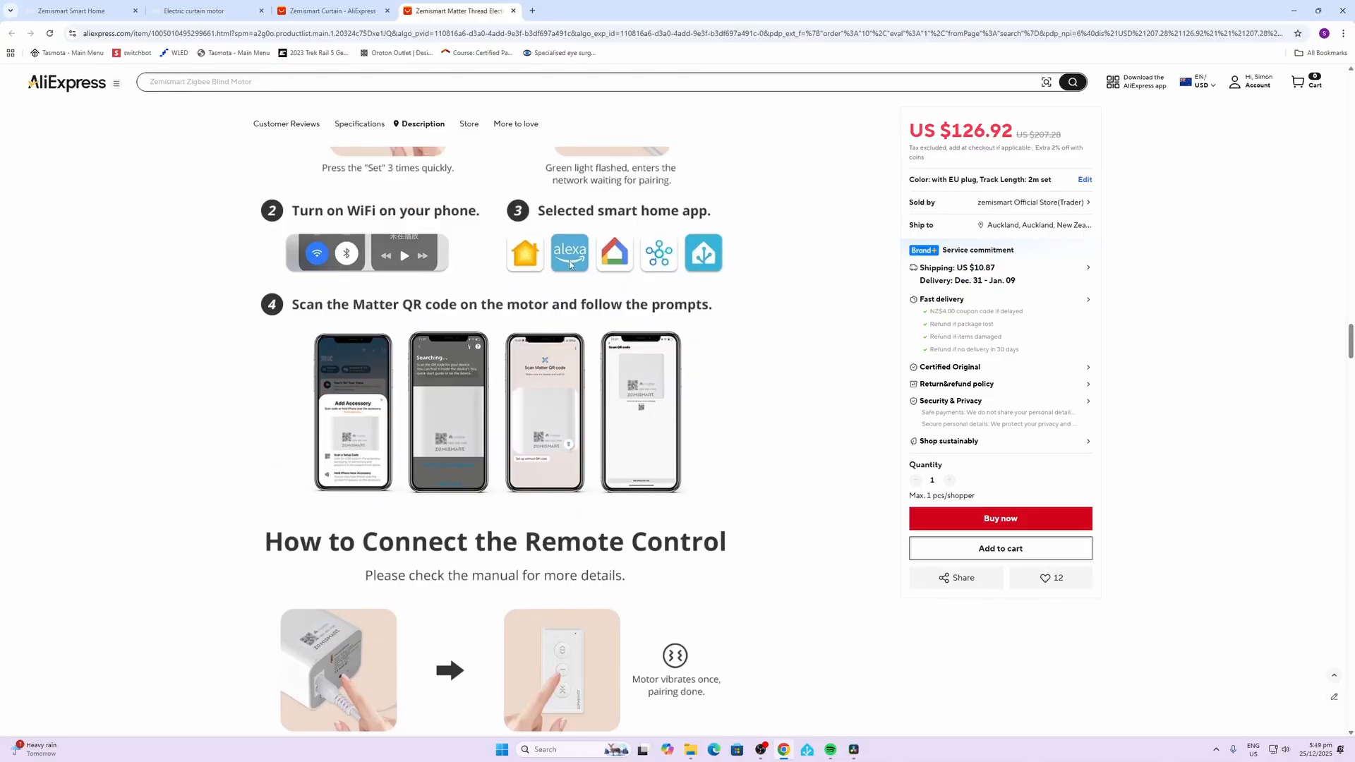
mouse_move(776, 532)
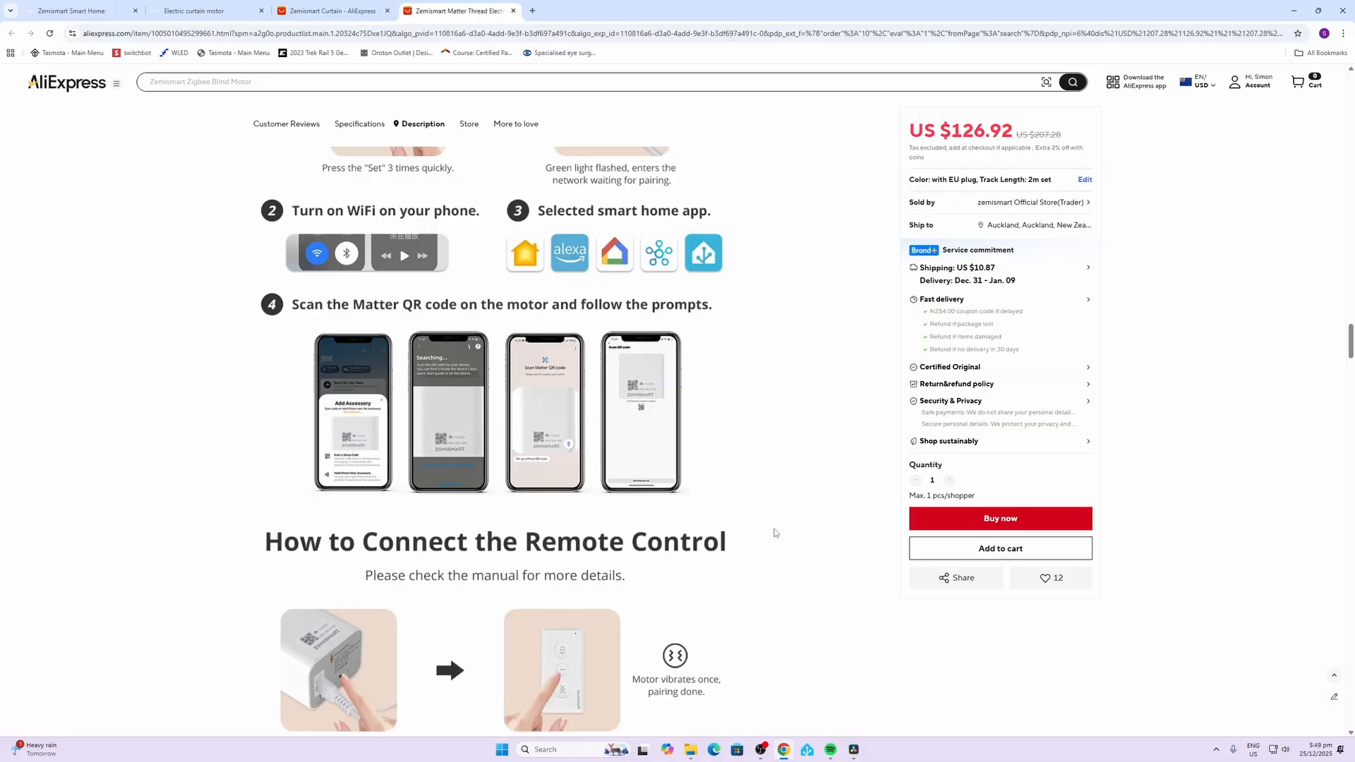
scroll("down", 3)
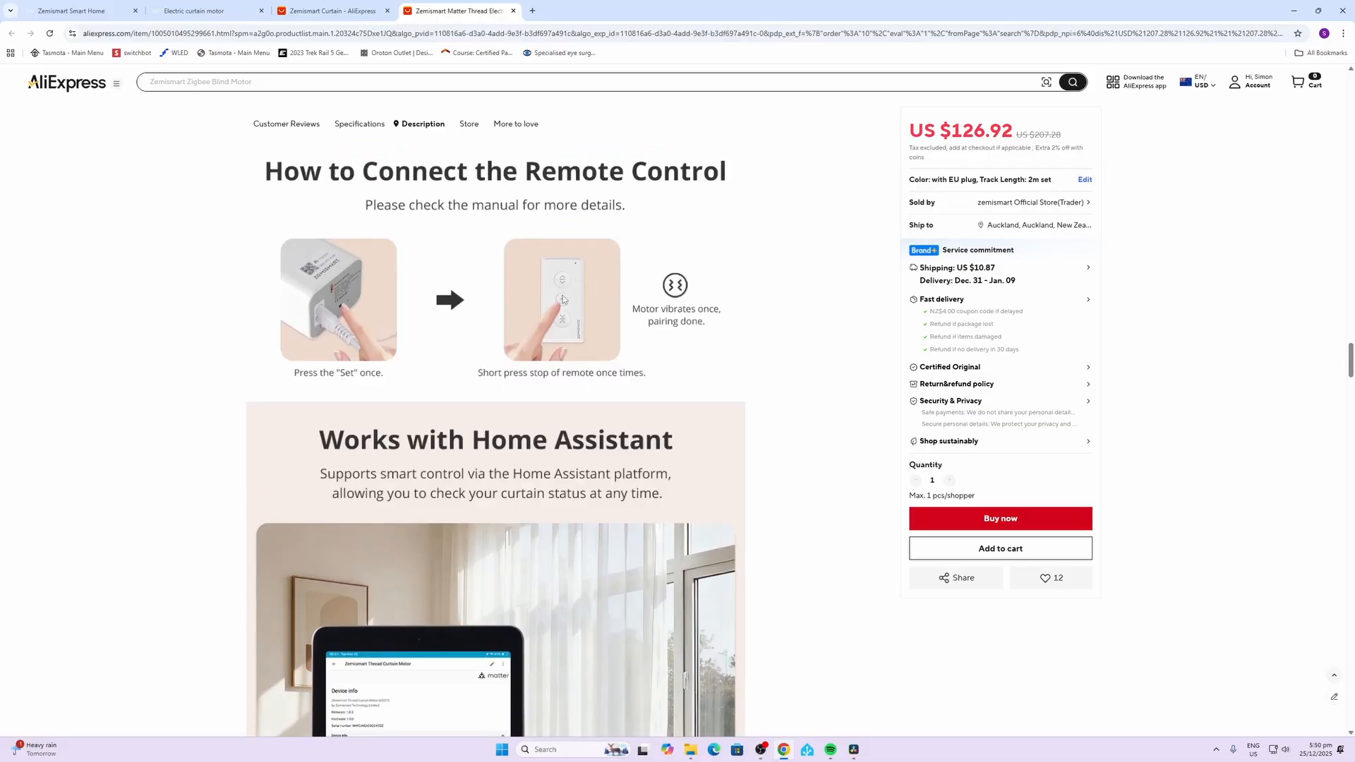
scroll("down", 3)
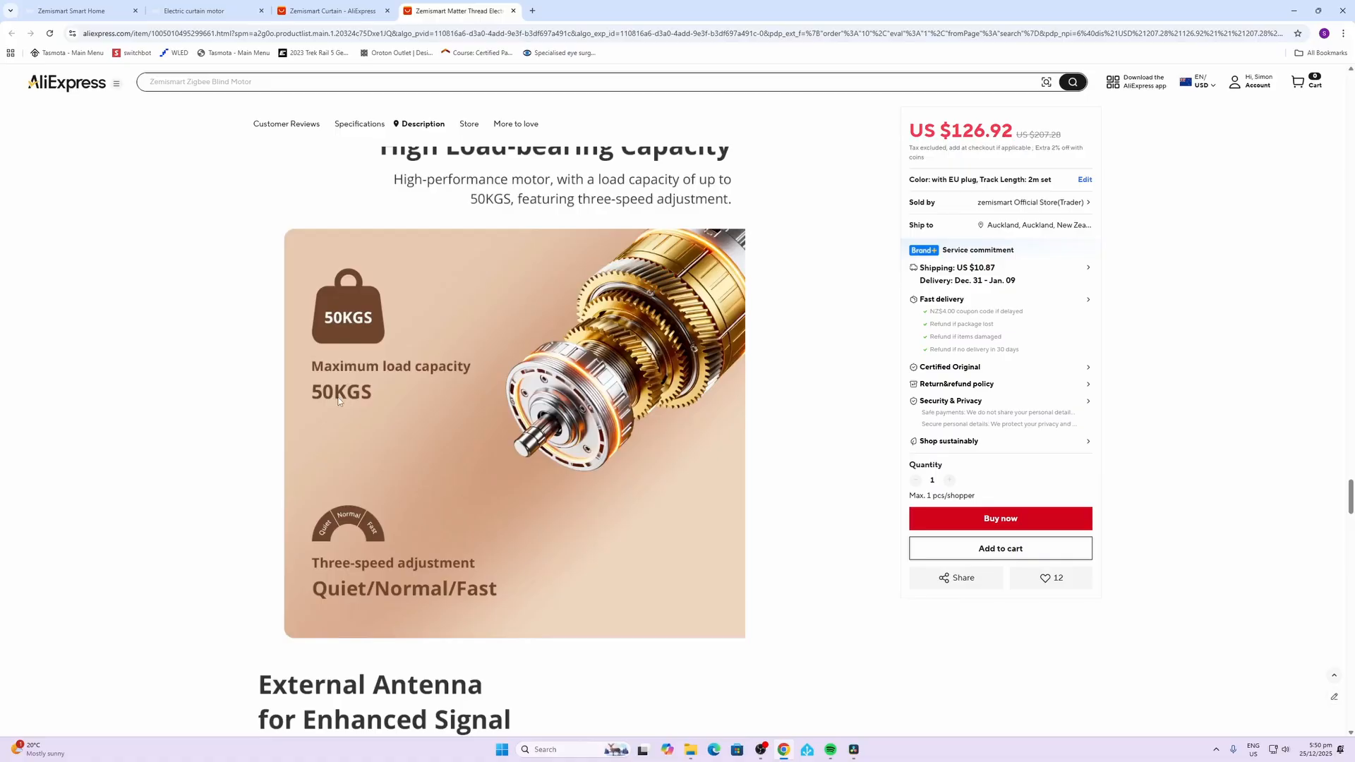
mouse_move(356, 401)
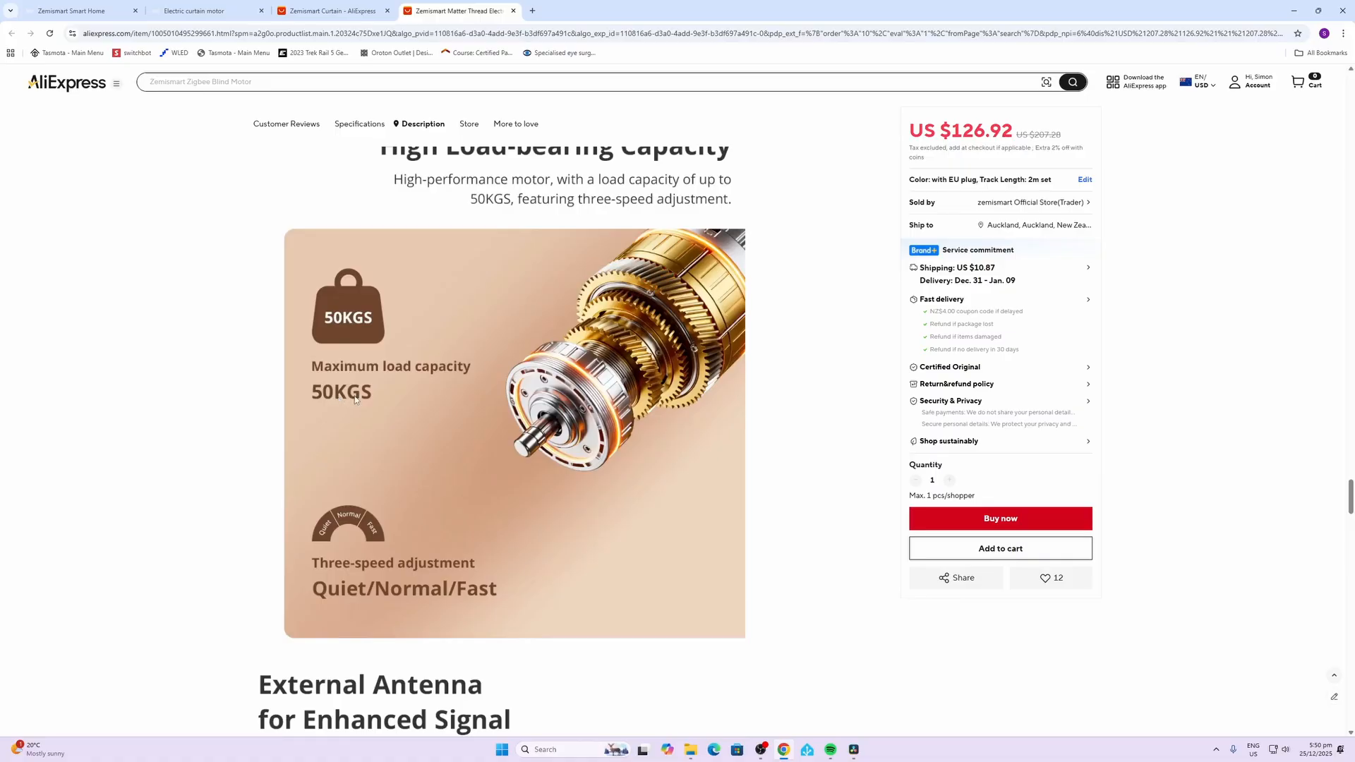
mouse_move(381, 485)
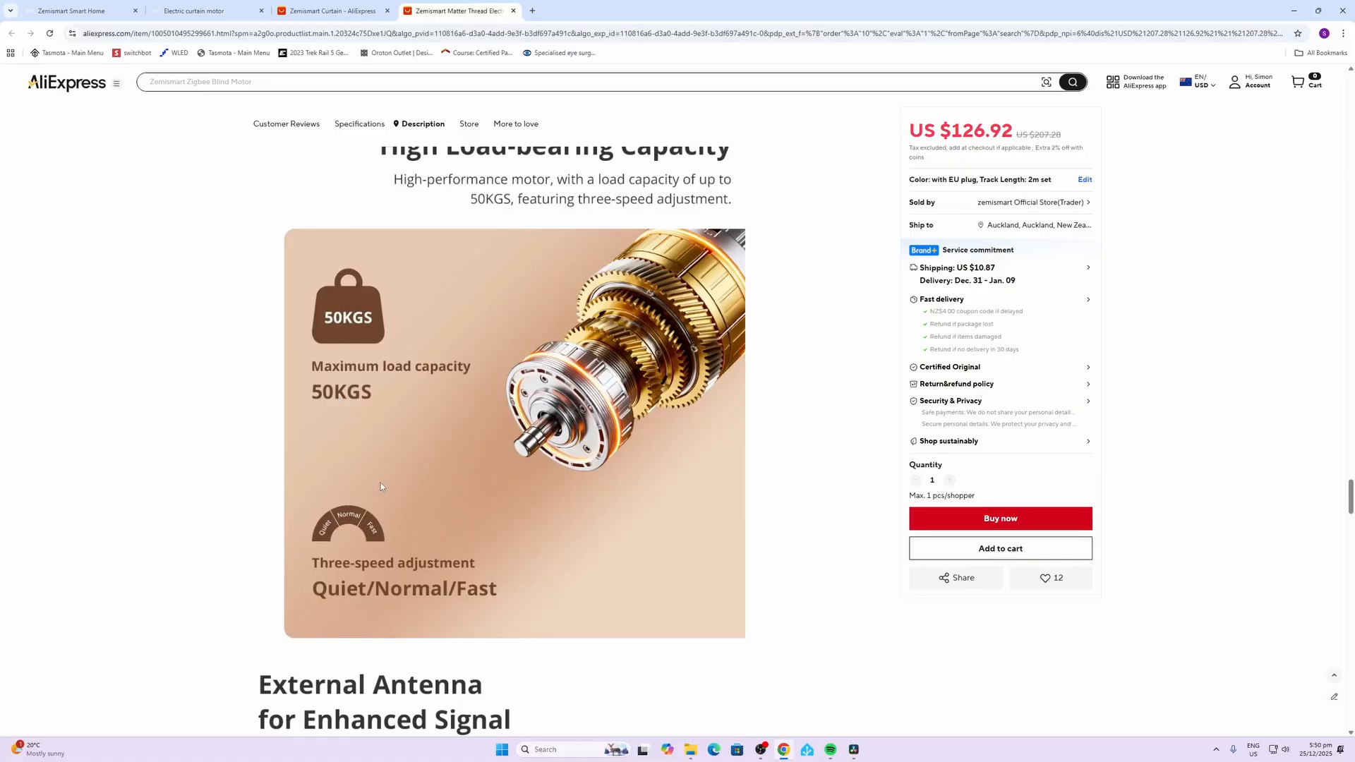
scroll("down", 3)
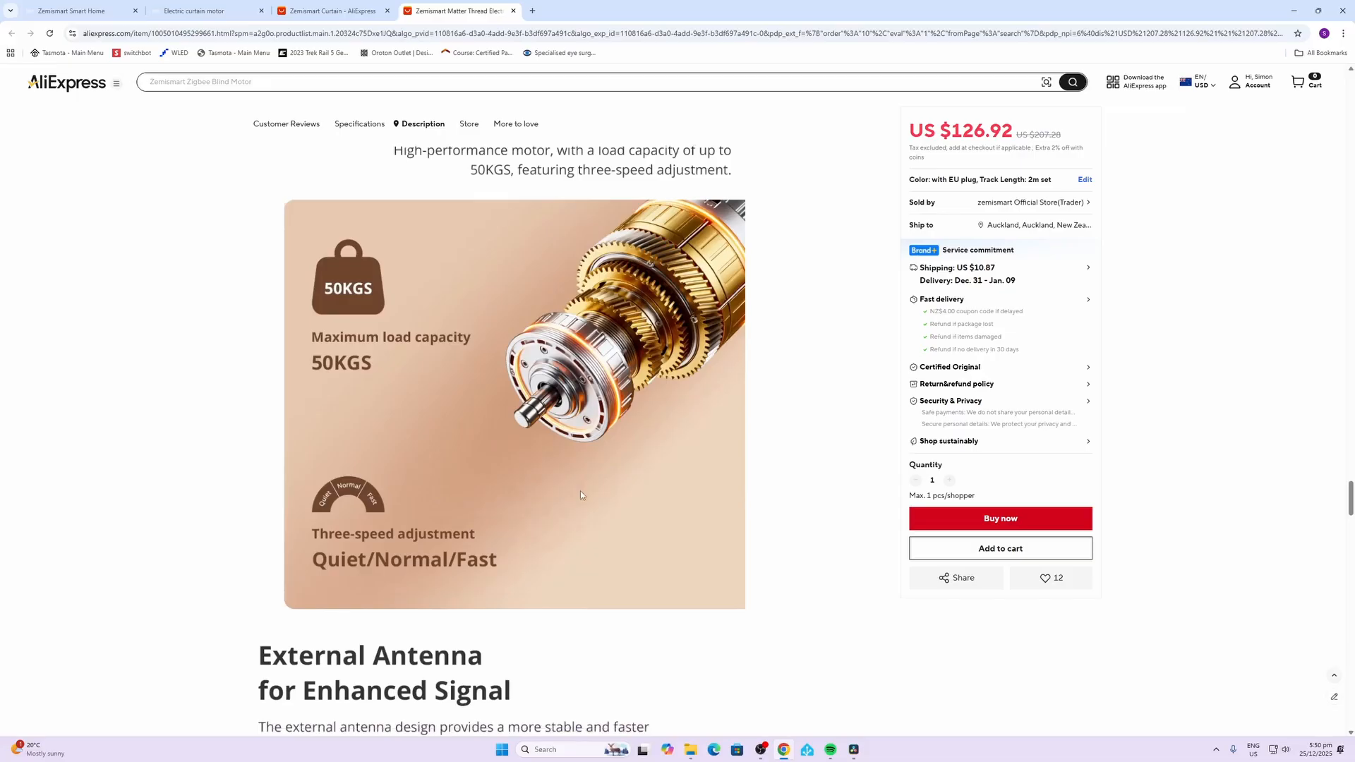
scroll("down", 3)
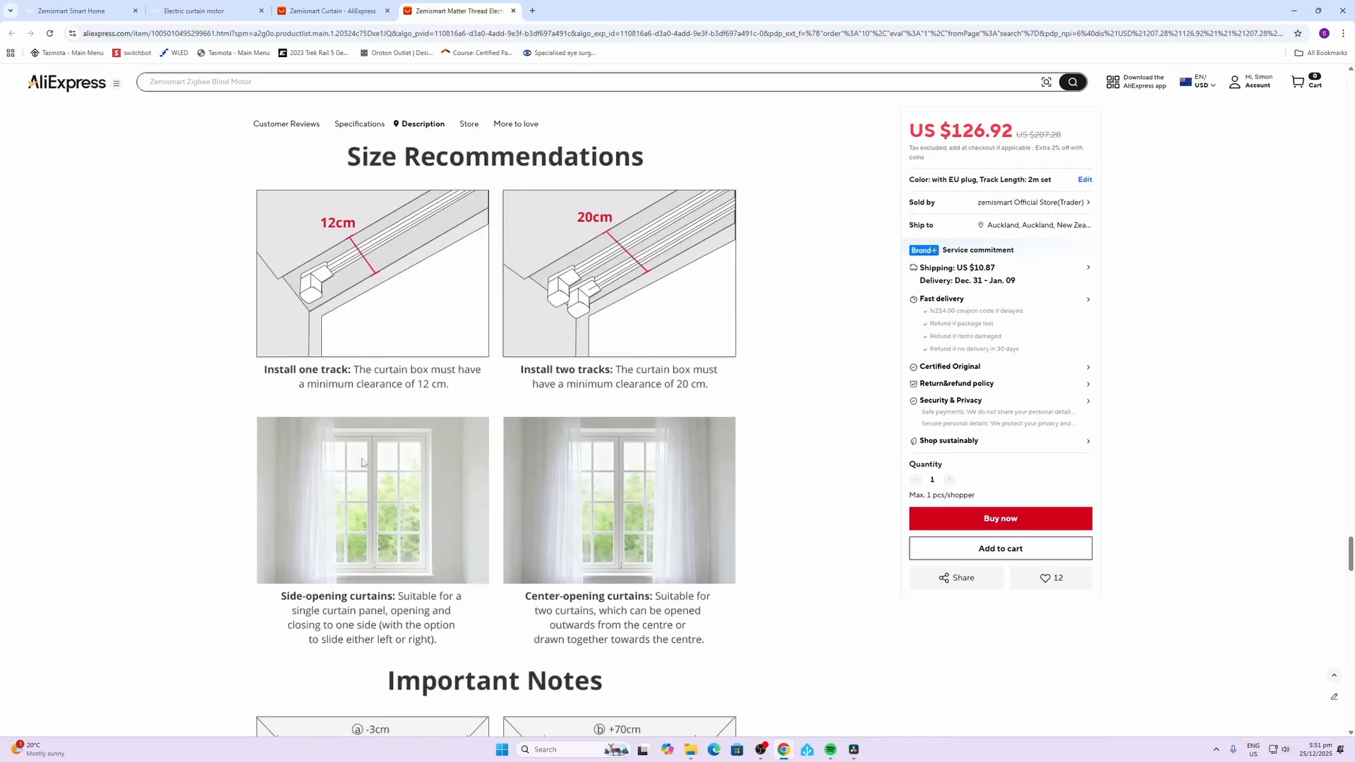
mouse_move(322, 435)
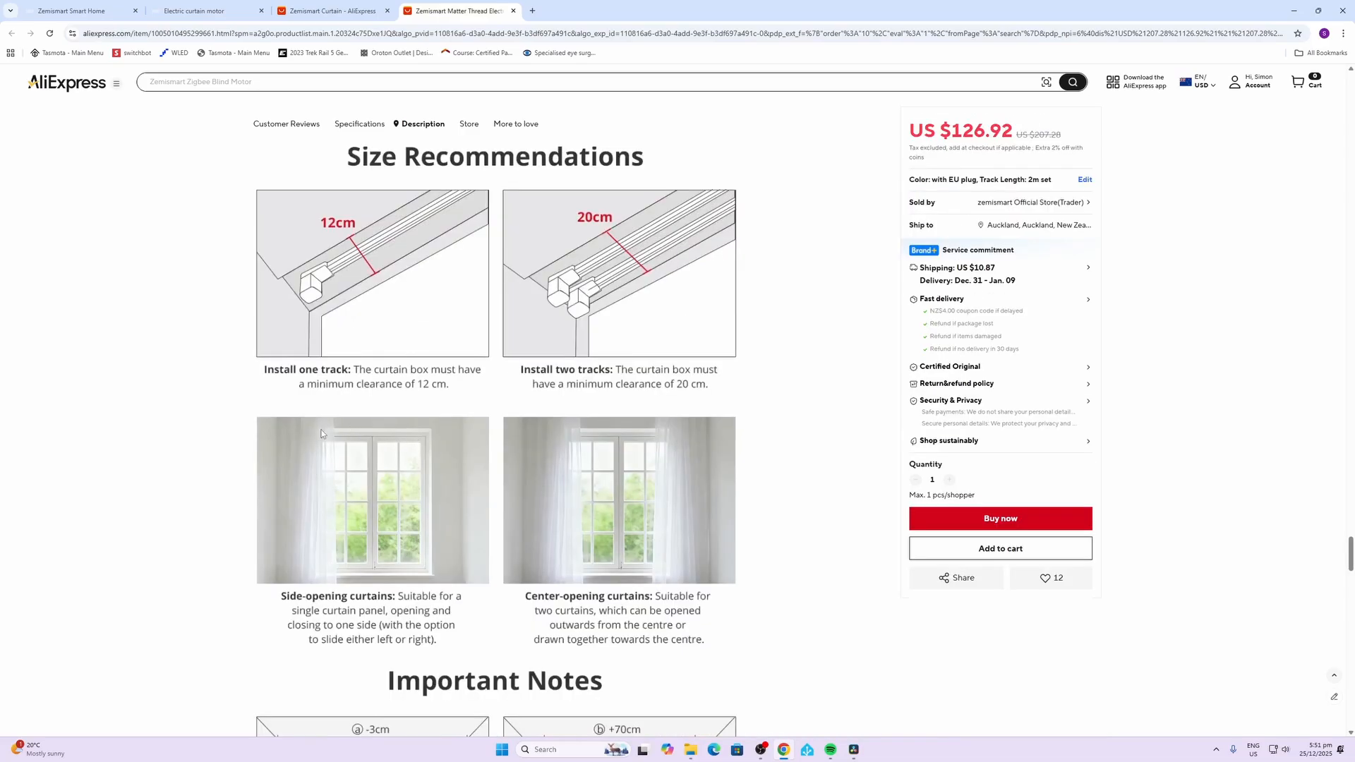